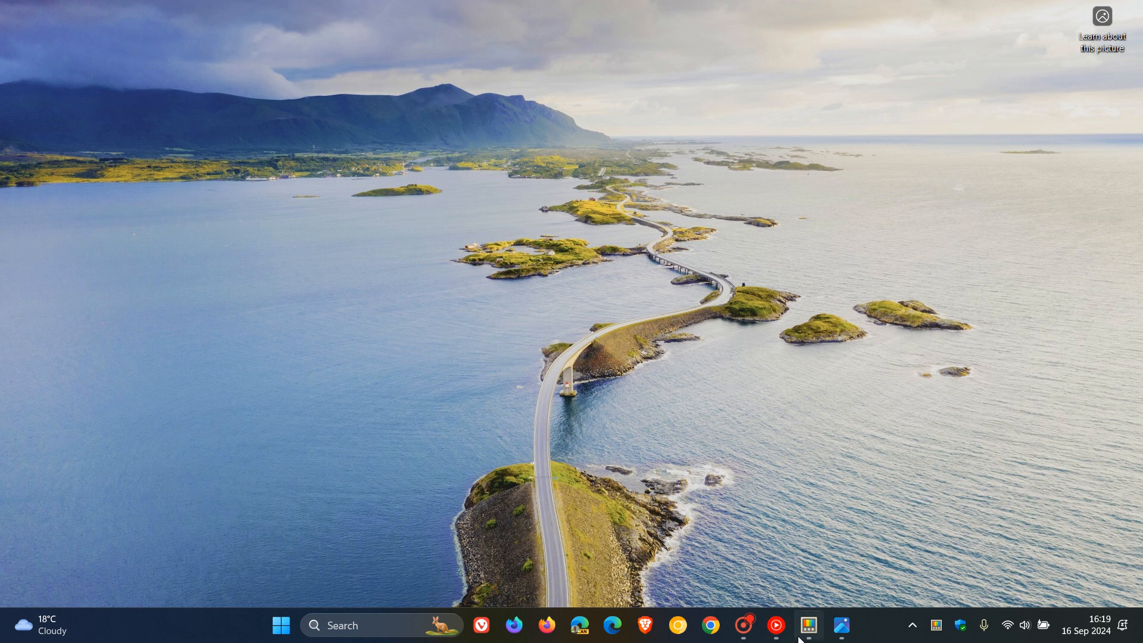
Bring the Settings Scheduler mock-up image into view in Photos.
click(807, 624)
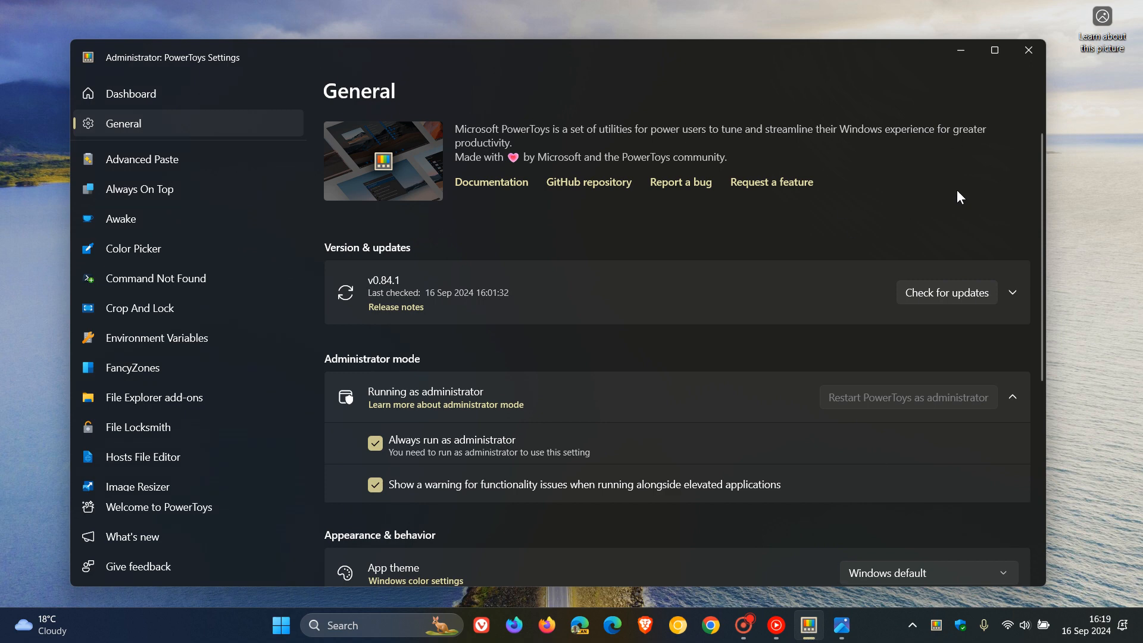
mouse_move(934, 194)
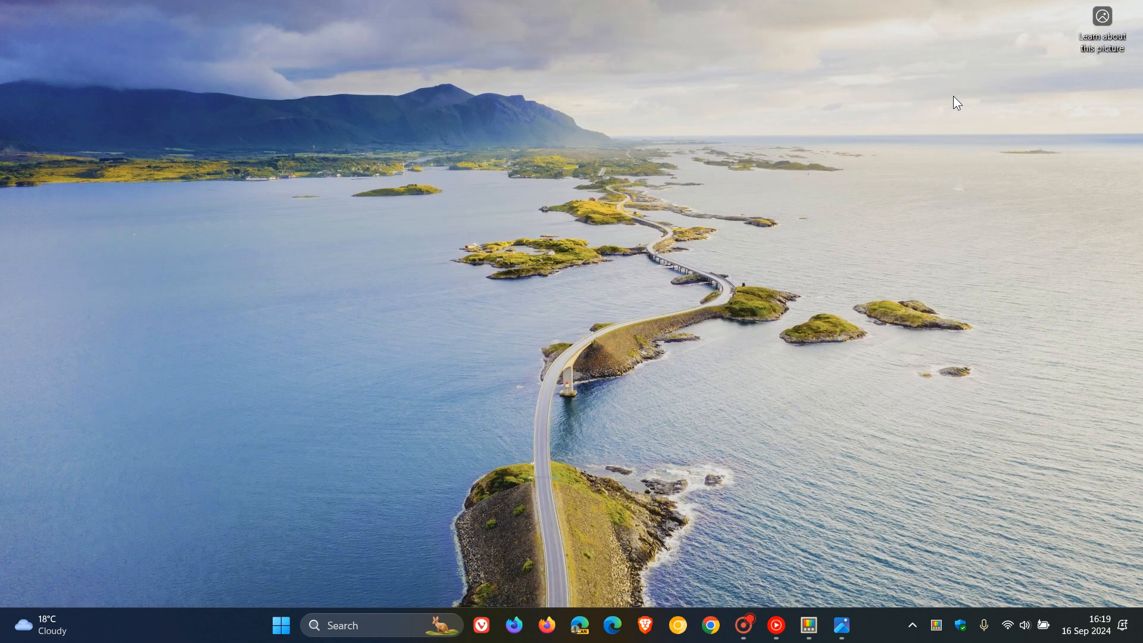
mouse_move(851, 626)
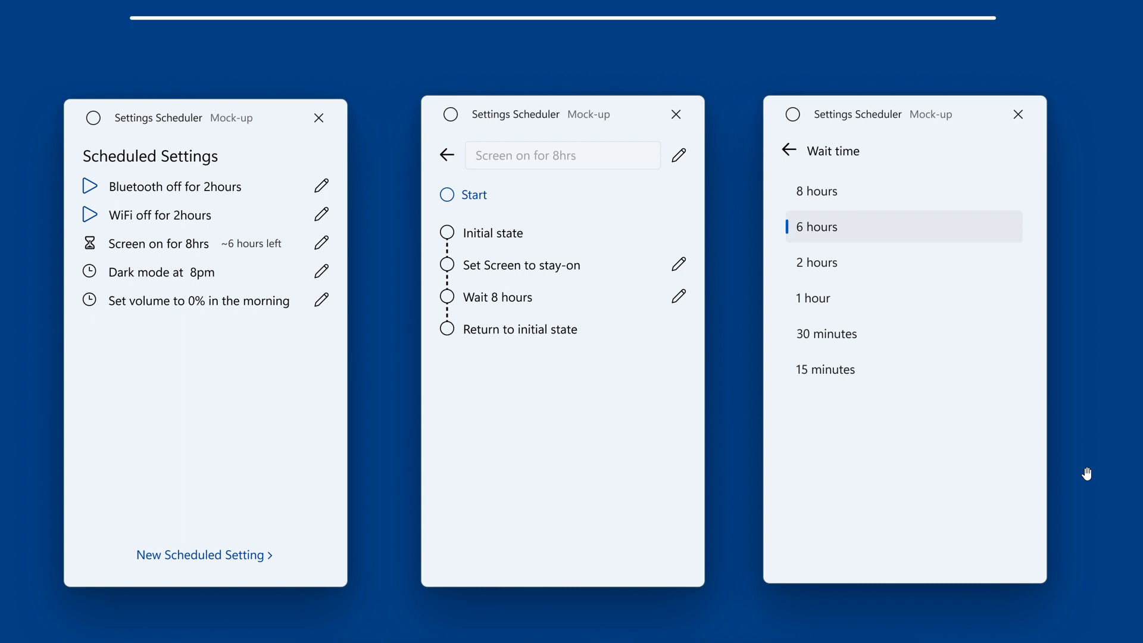
mouse_move(379, 430)
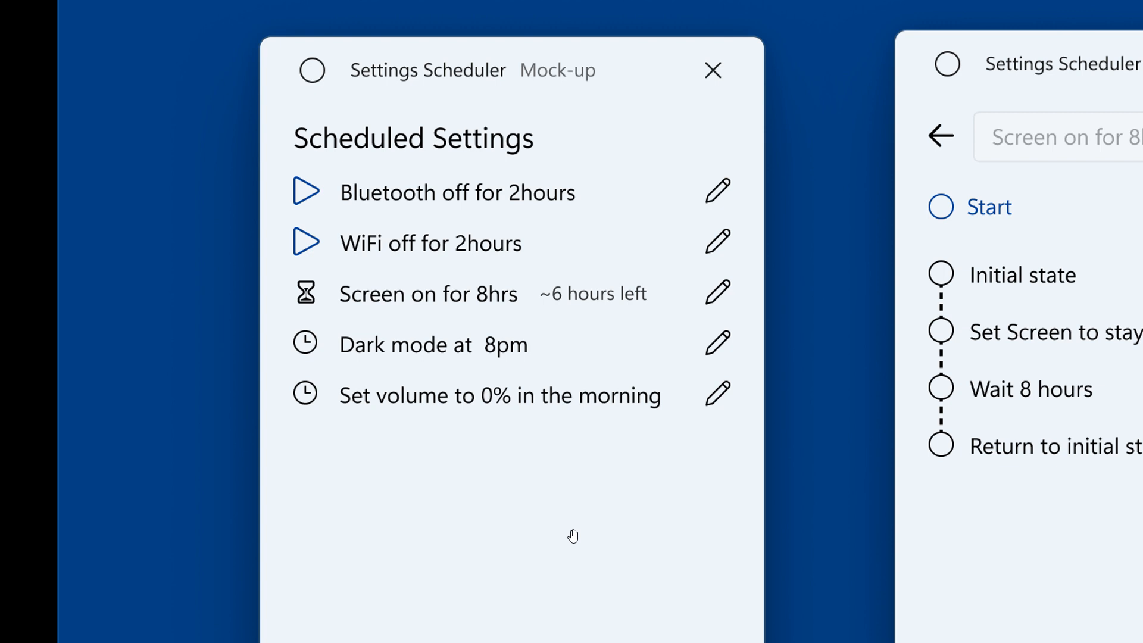
mouse_move(534, 356)
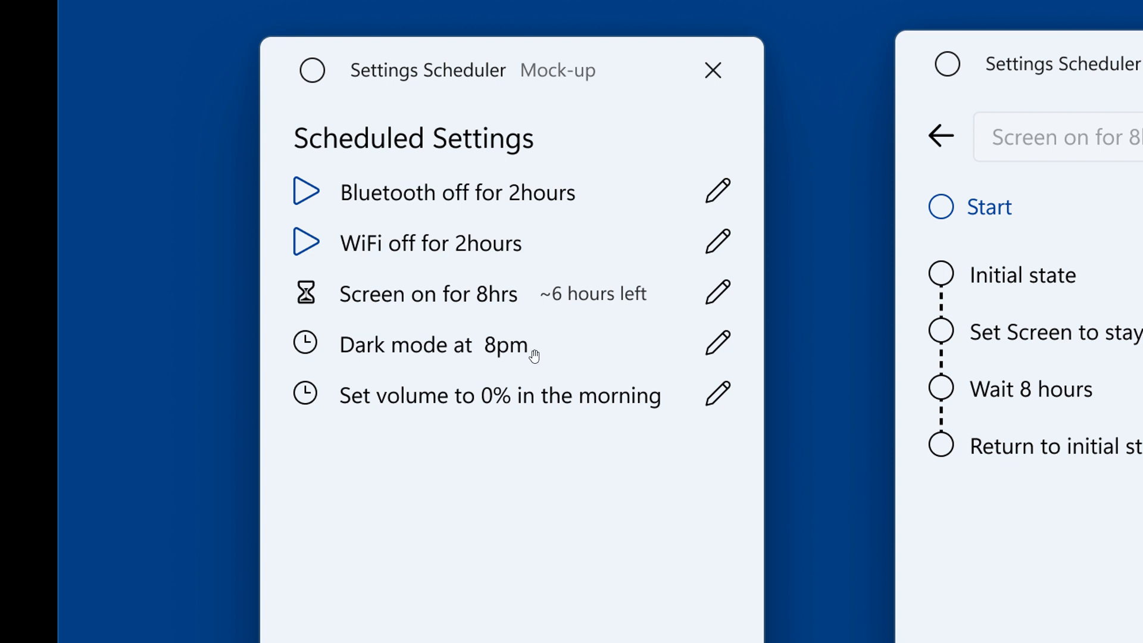
mouse_move(561, 355)
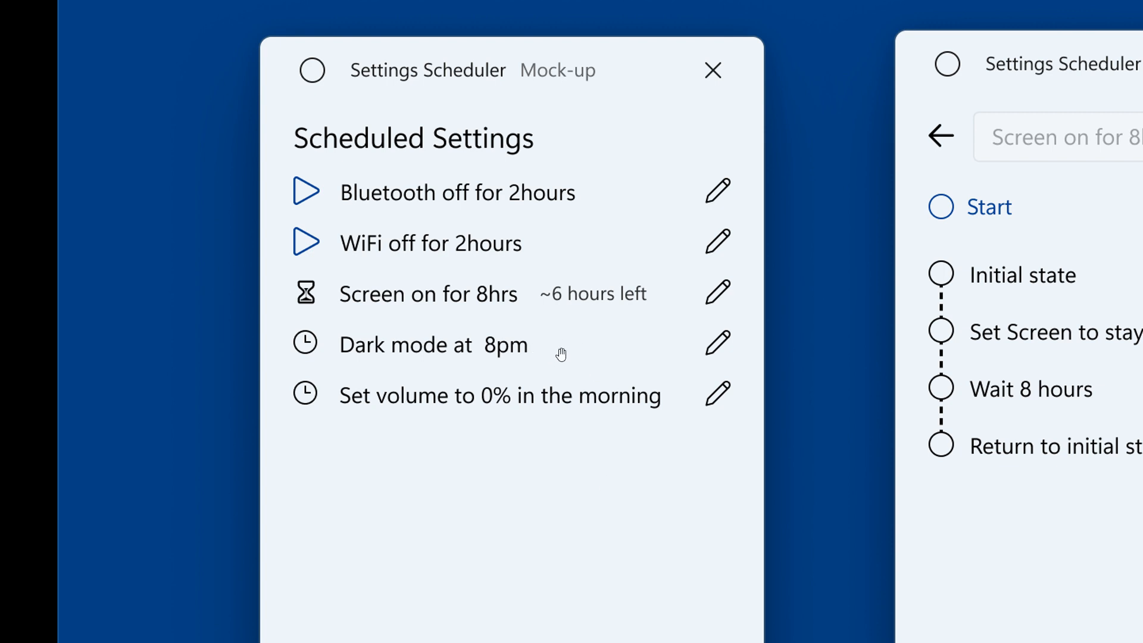
mouse_move(597, 295)
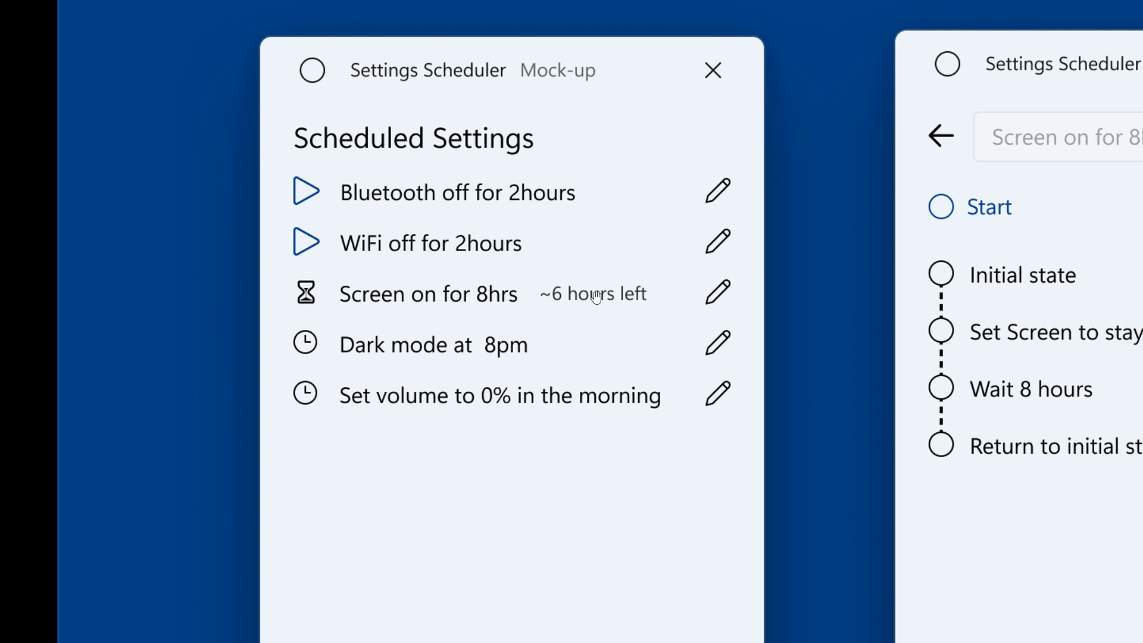
mouse_move(555, 237)
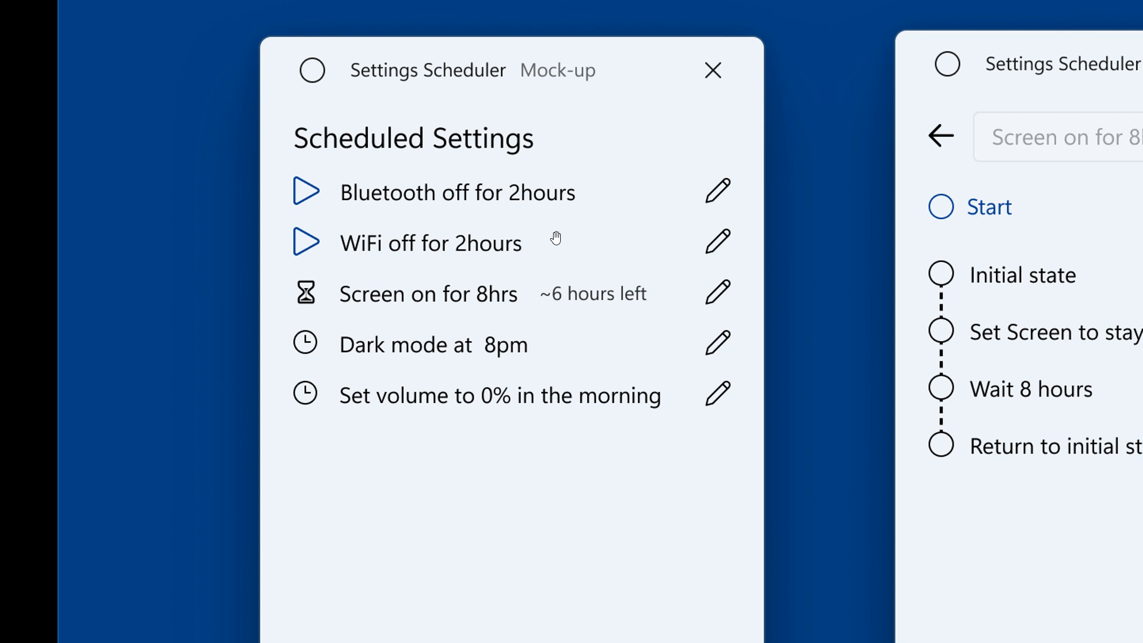
mouse_move(396, 424)
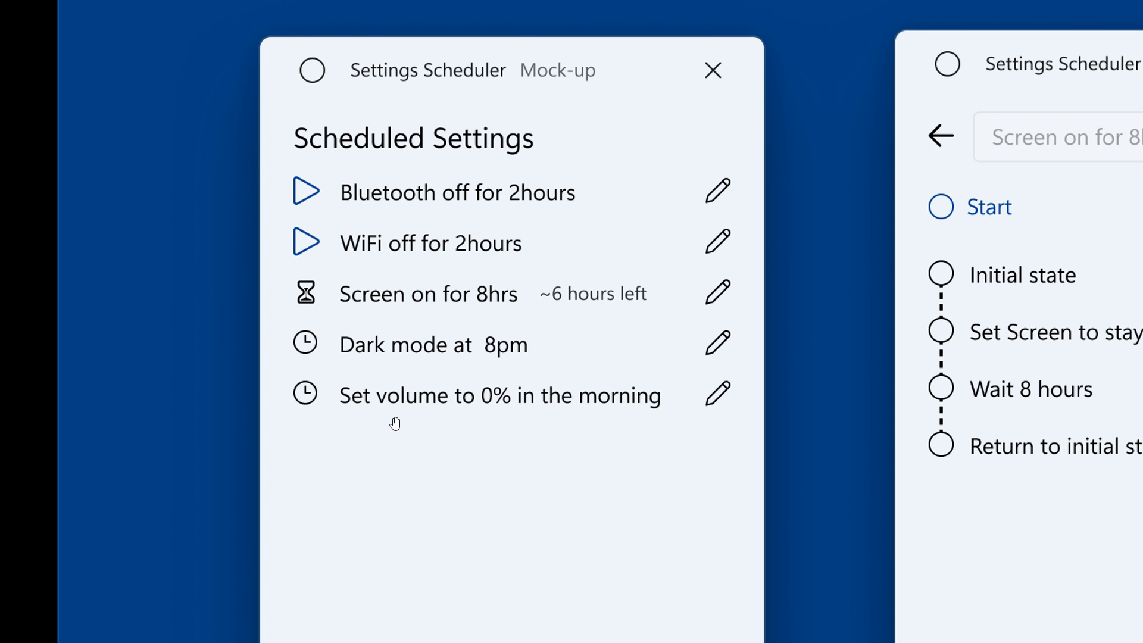
mouse_move(534, 418)
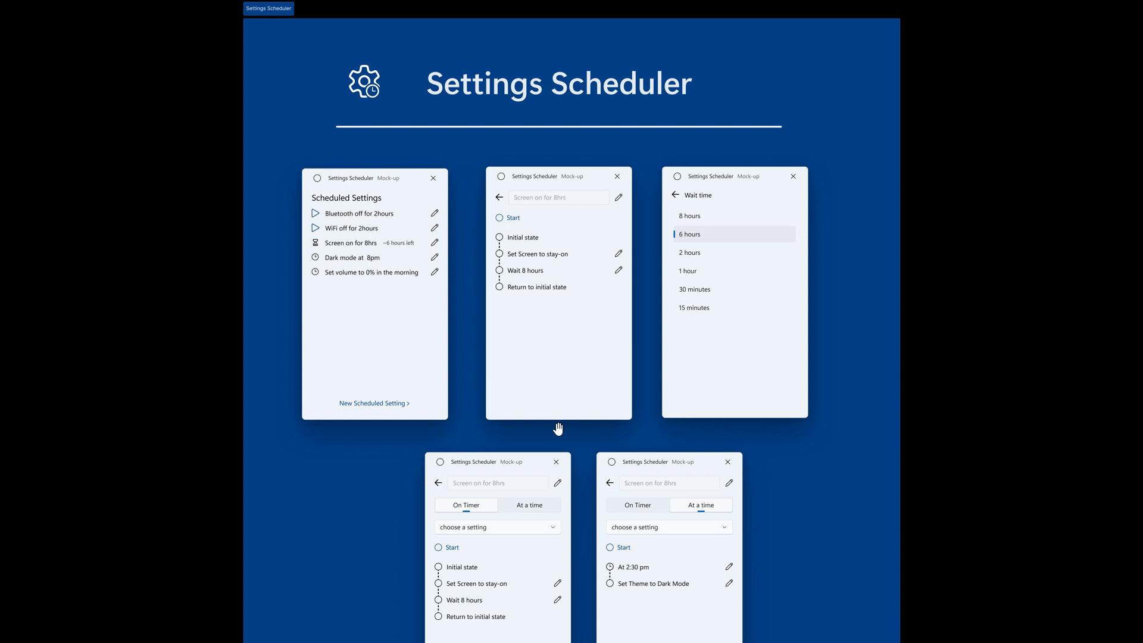
Scroll the mock-up down to the On Timer and At a time editor screens.
scroll(down, 3)
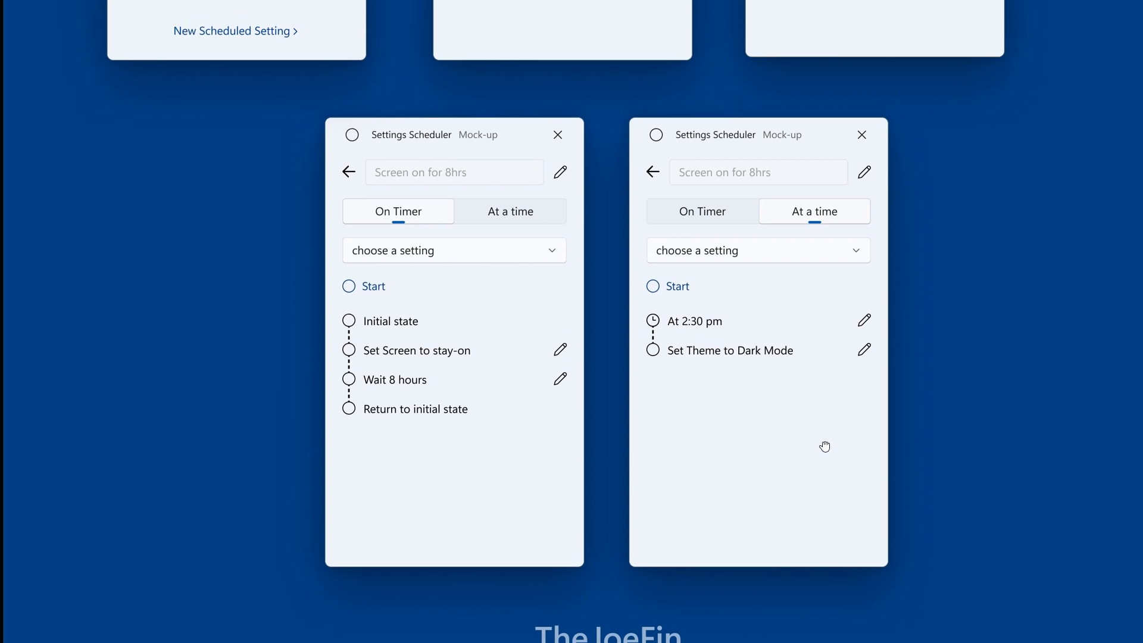
mouse_move(1029, 428)
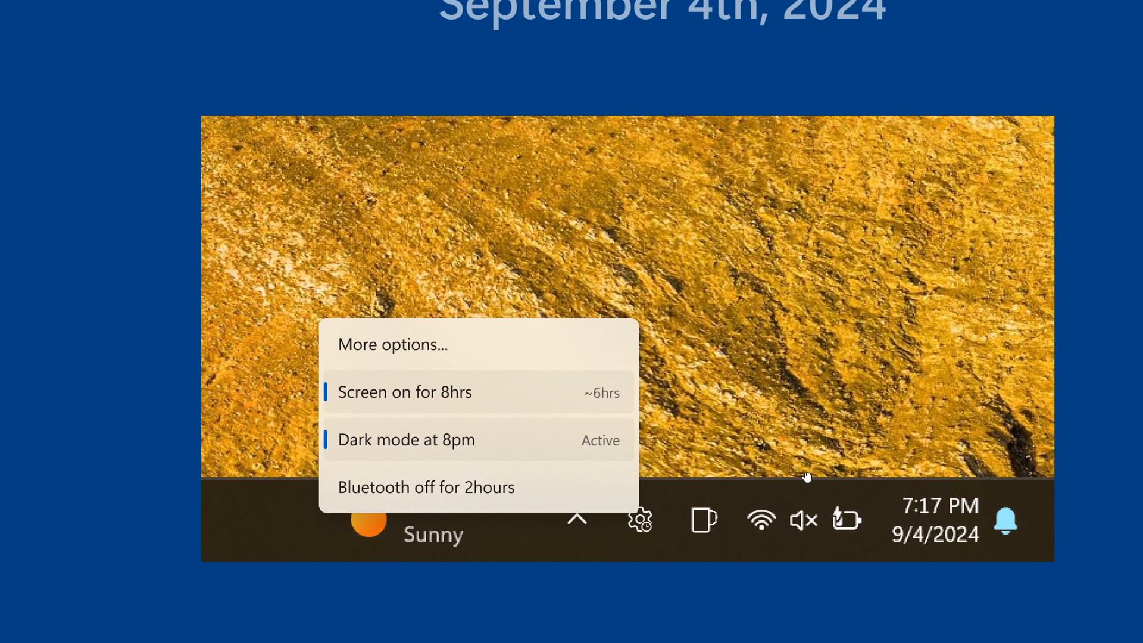
mouse_move(869, 455)
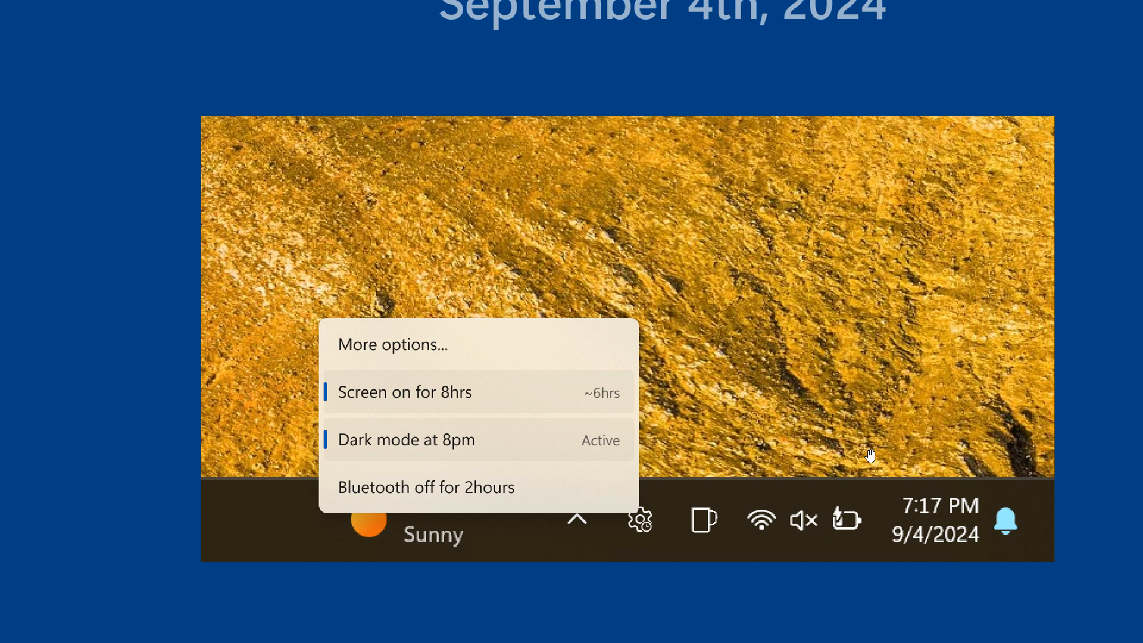
mouse_move(900, 447)
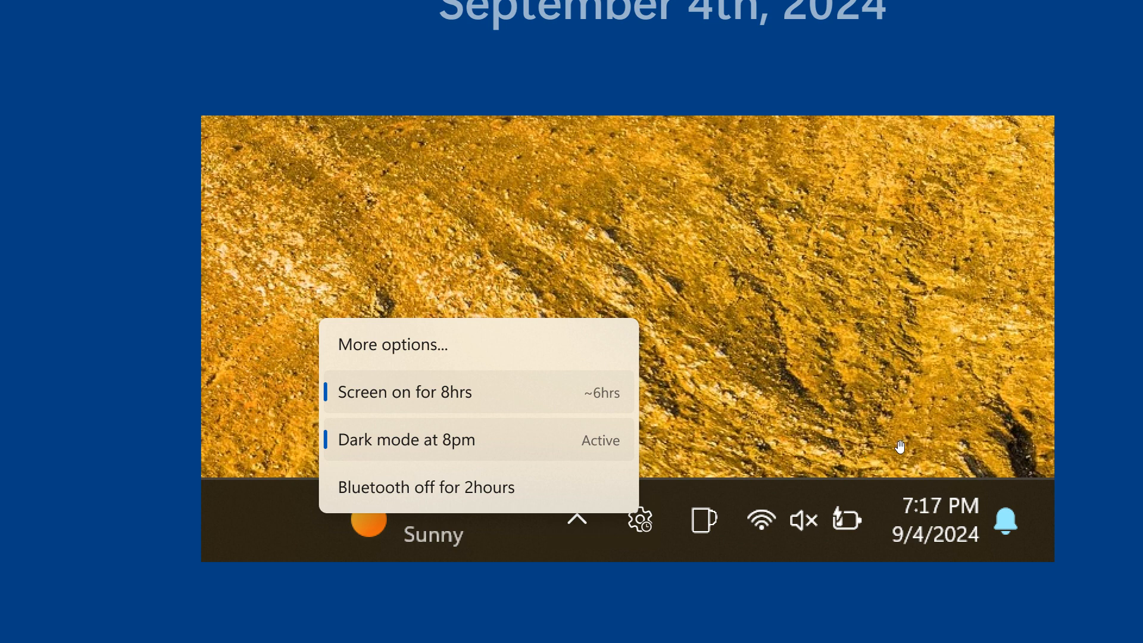
mouse_move(918, 326)
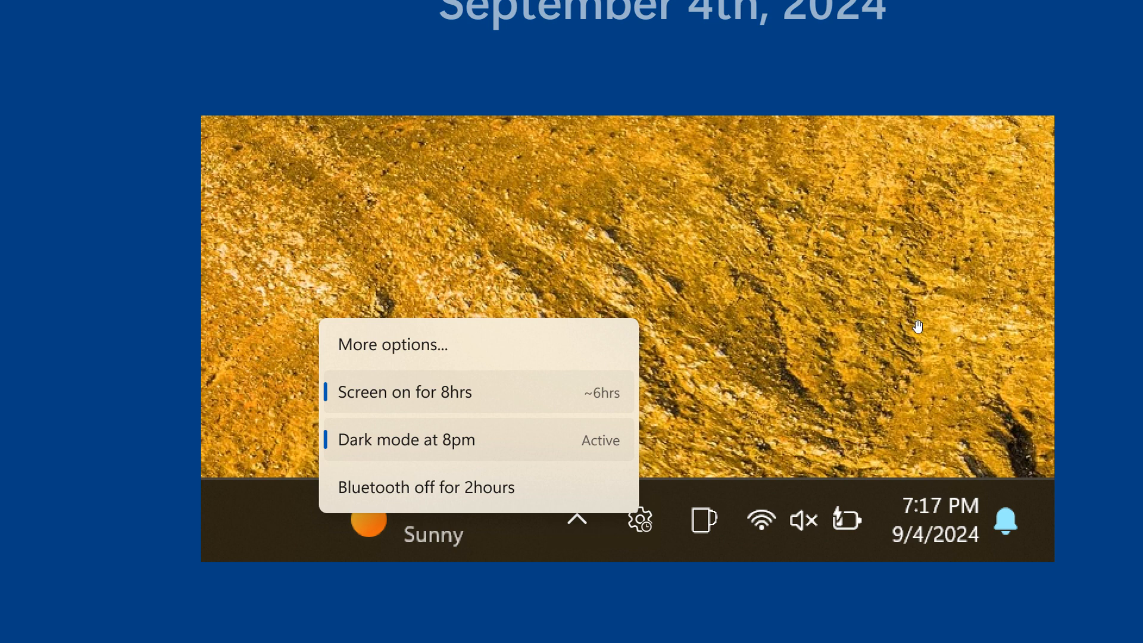
mouse_move(1070, 19)
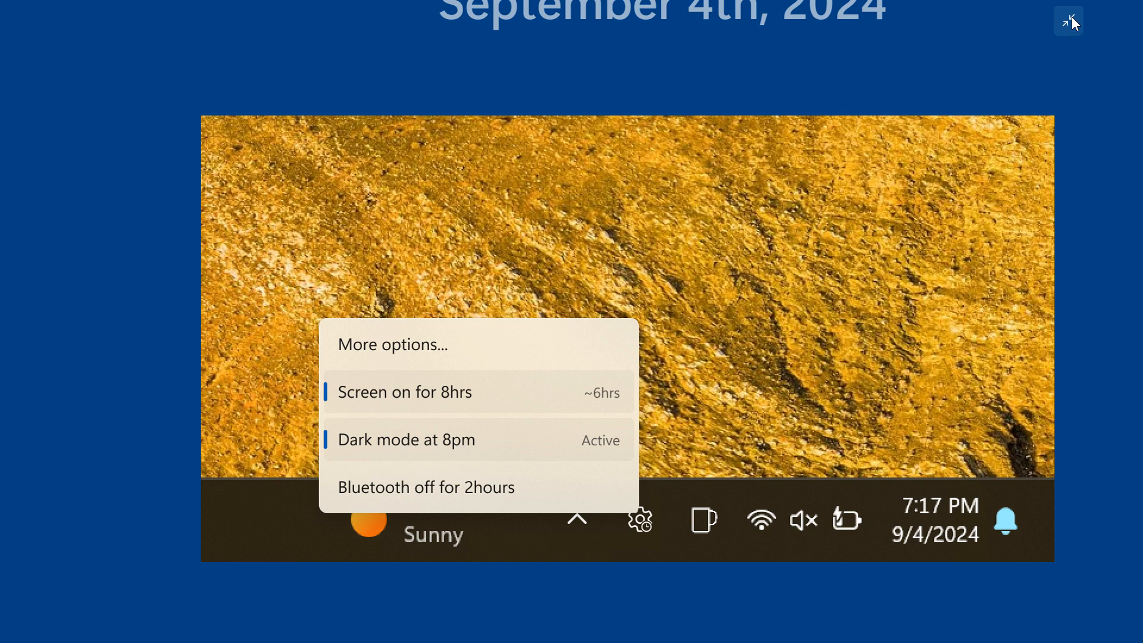
Leave full-screen viewing with the taskbar flyout mock-up on screen.
click(1068, 19)
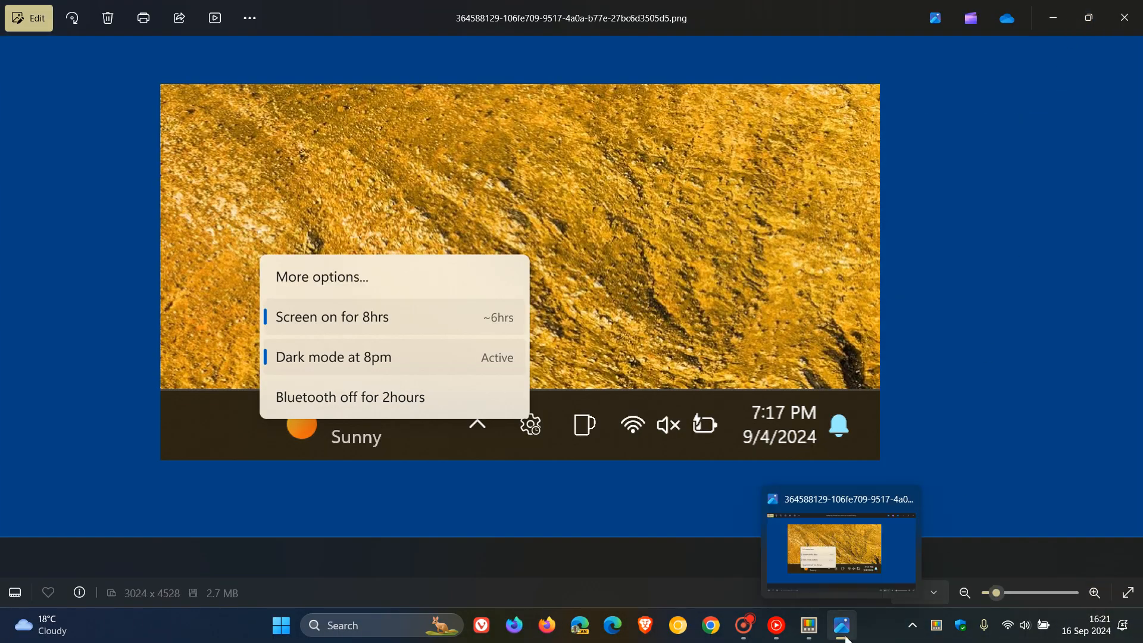
Bring PowerToys Settings forward, visit the Awake page (off), and return to General.
click(809, 625)
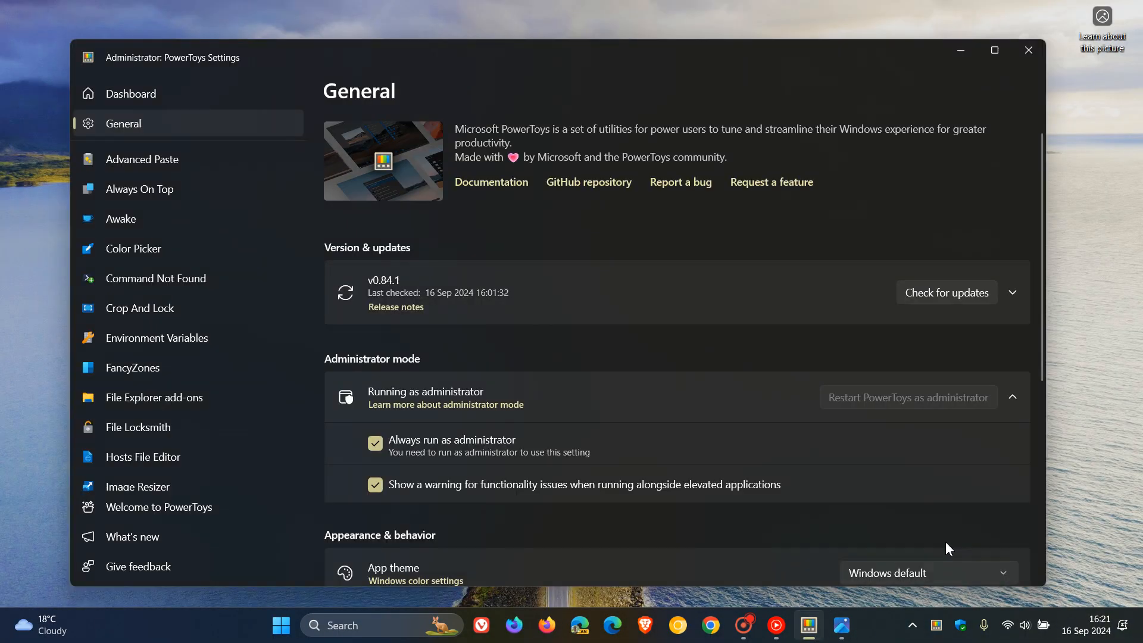
click(994, 50)
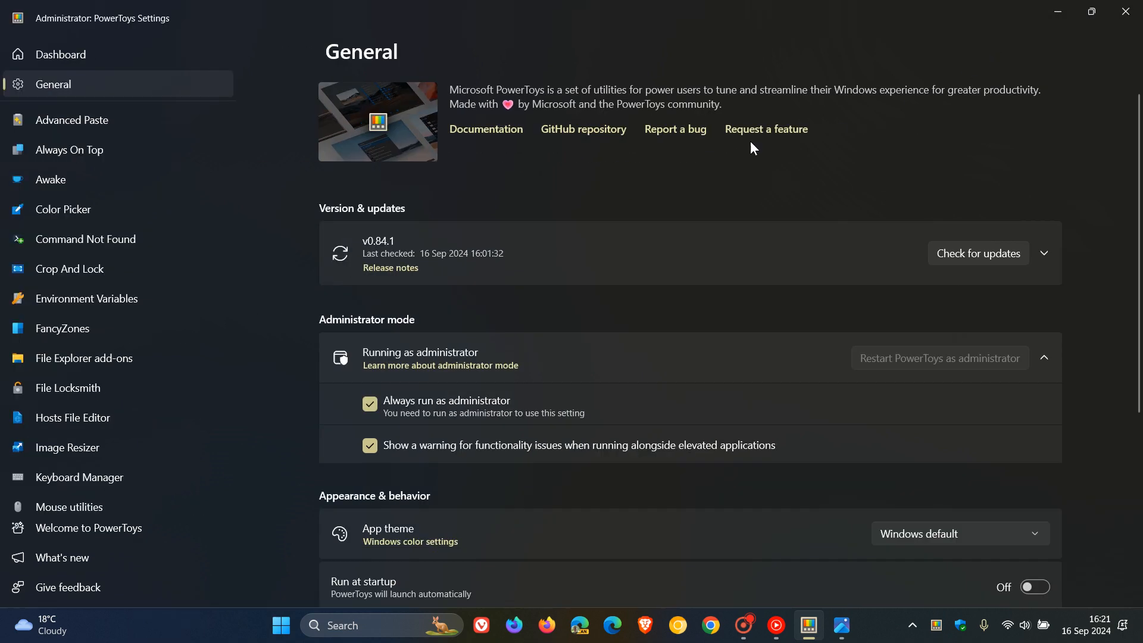
click(50, 178)
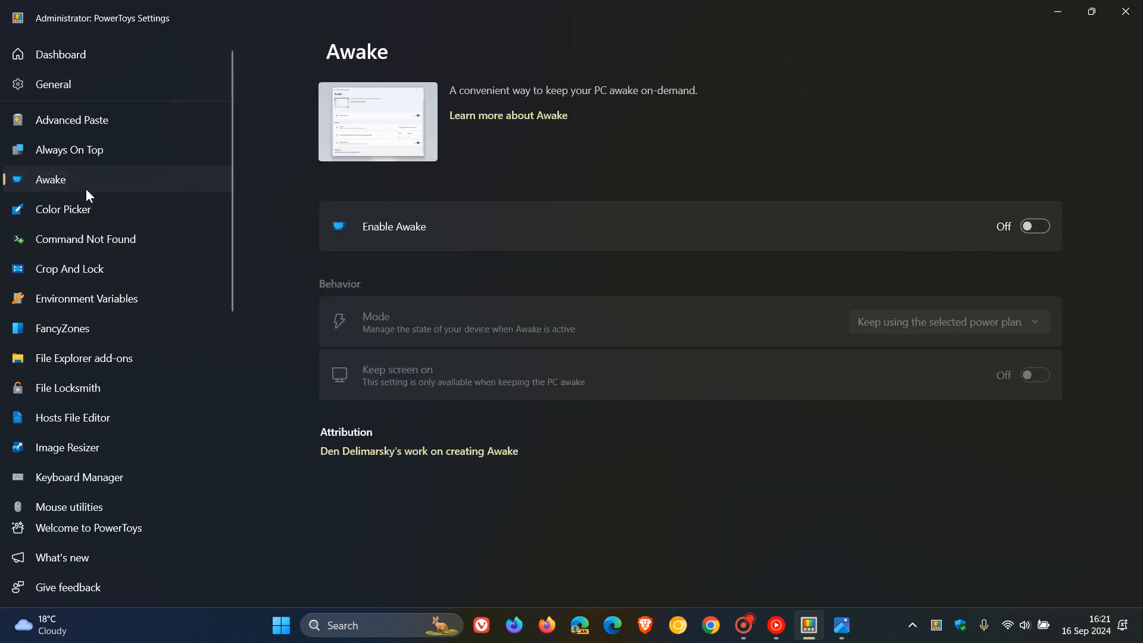
mouse_move(633, 147)
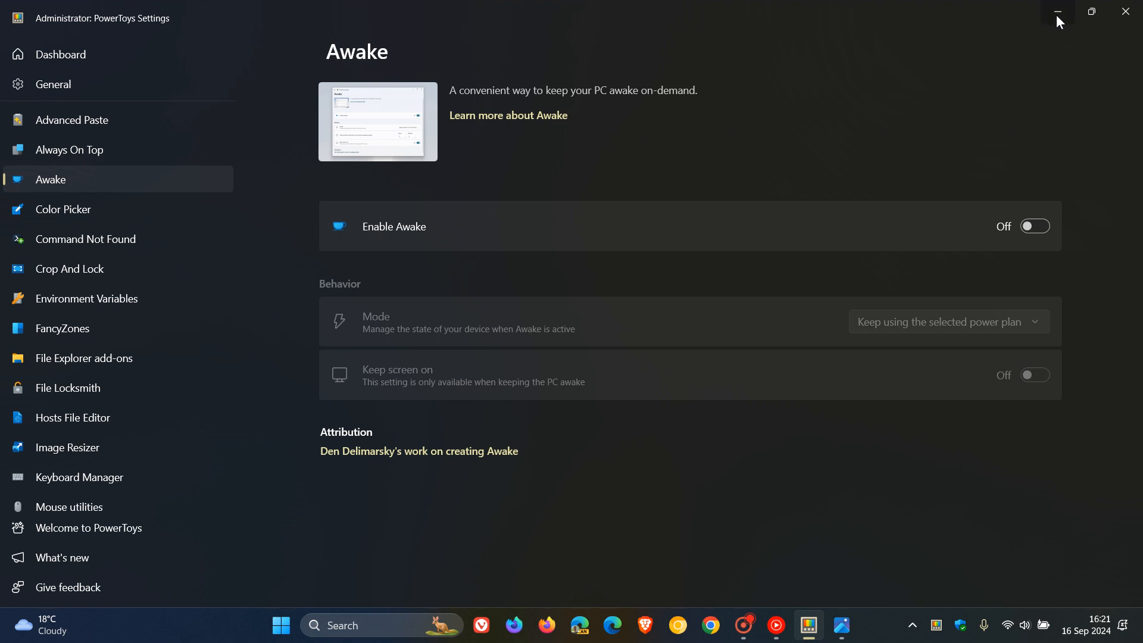
click(1091, 11)
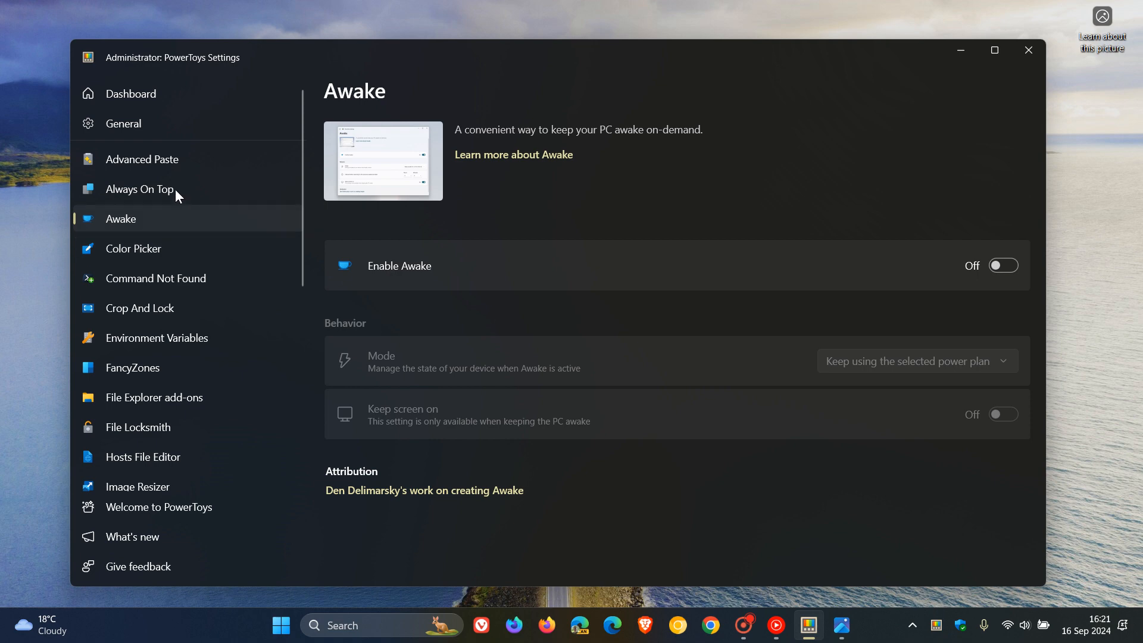
click(123, 124)
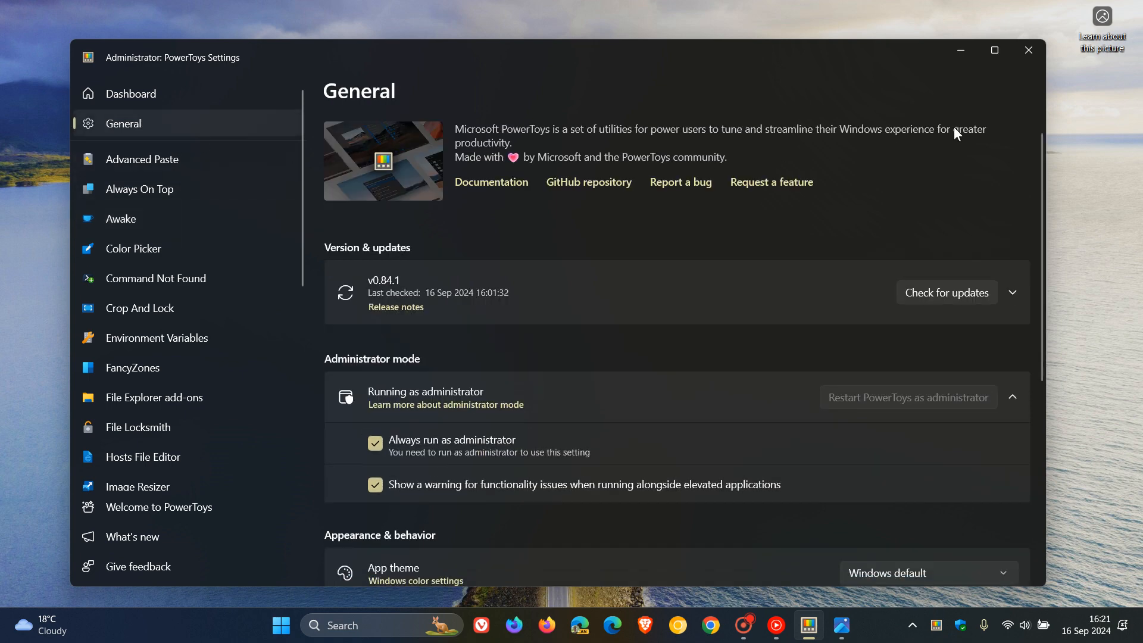
mouse_move(962, 112)
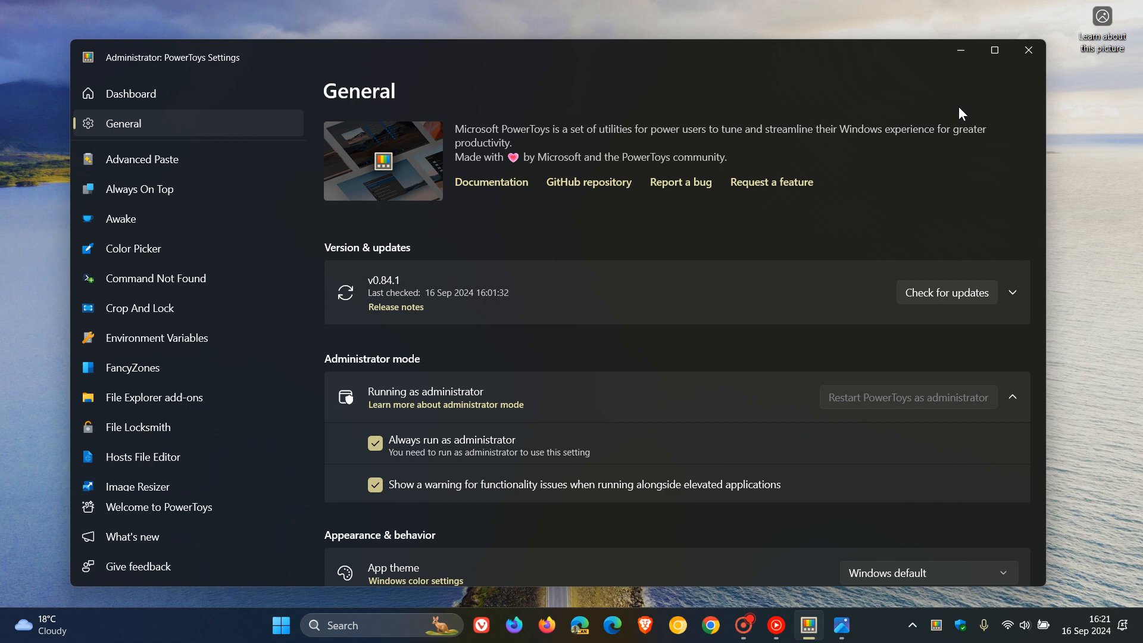
mouse_move(967, 108)
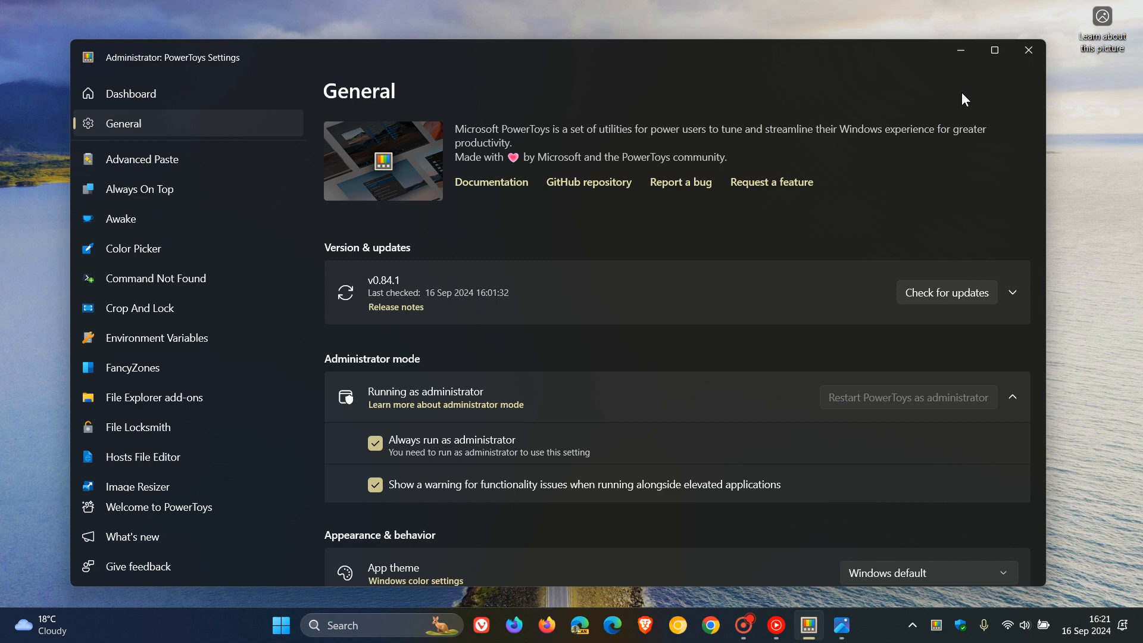
mouse_move(962, 52)
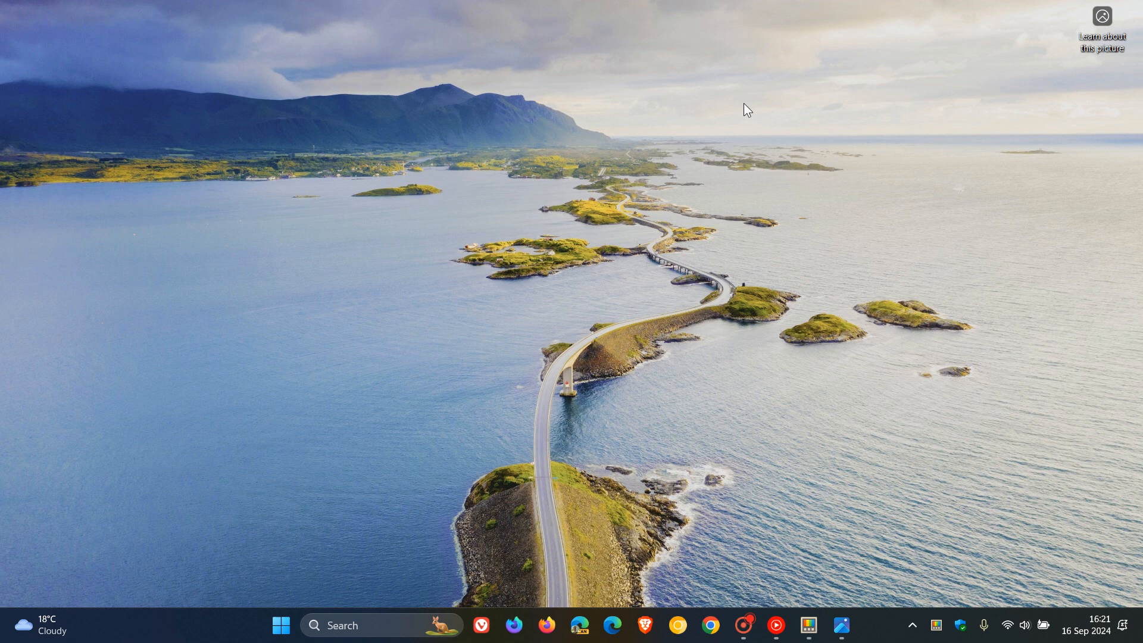
mouse_move(834, 244)
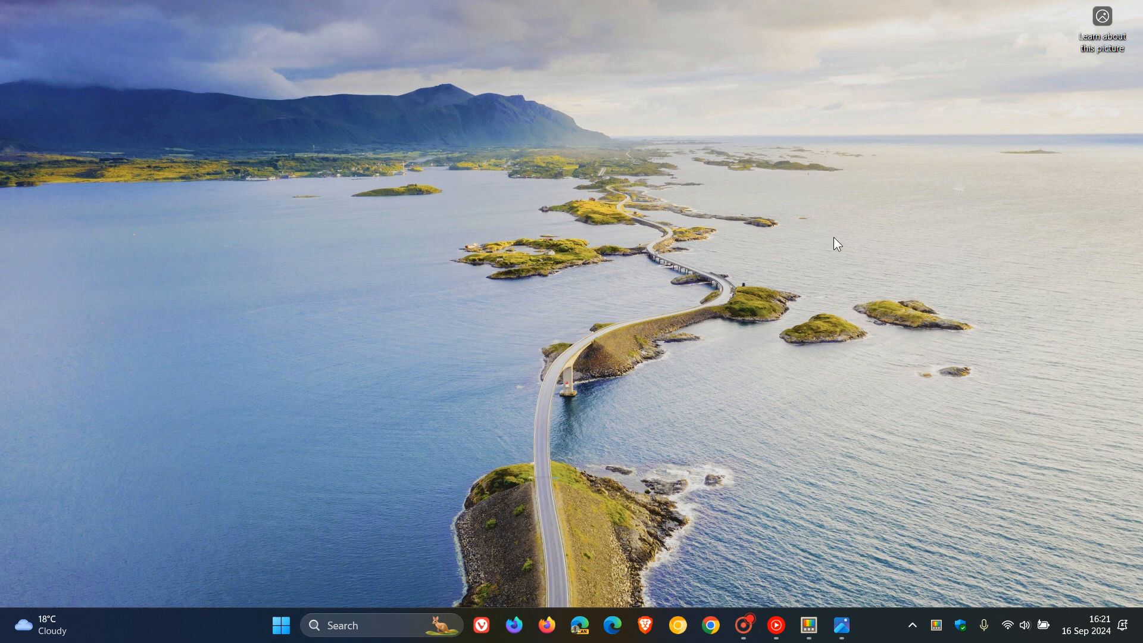